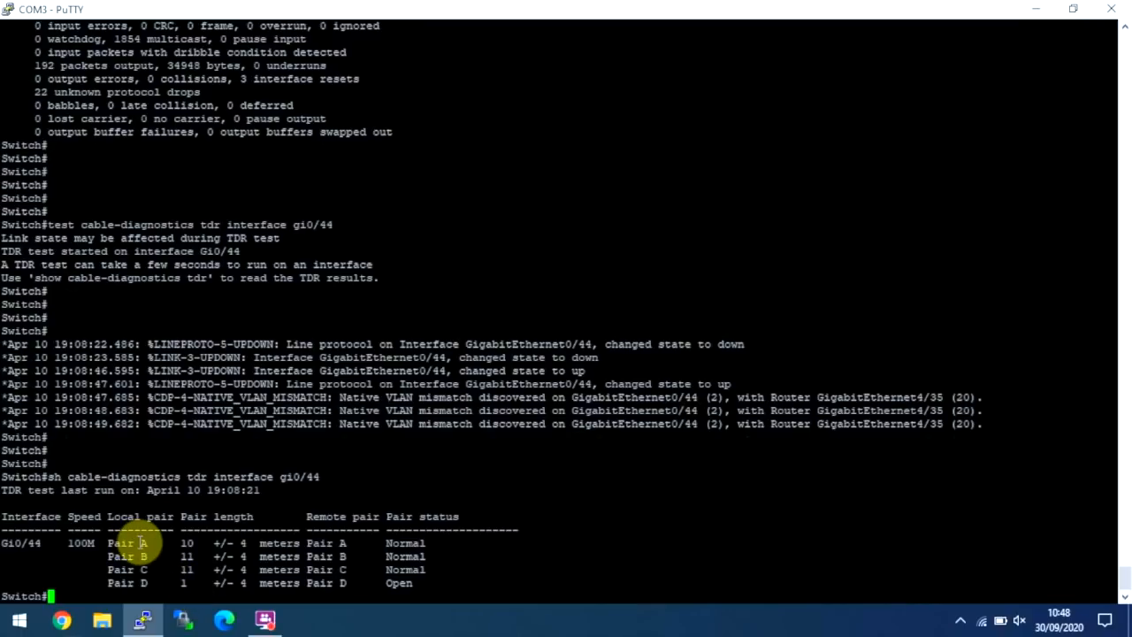
mouse_move(137, 570)
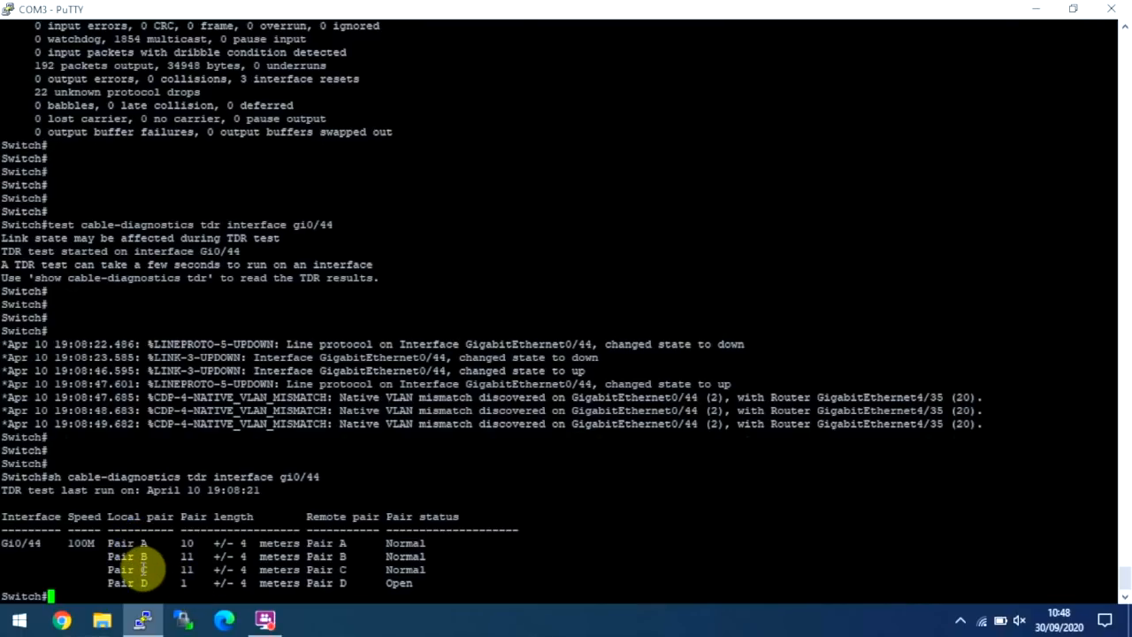